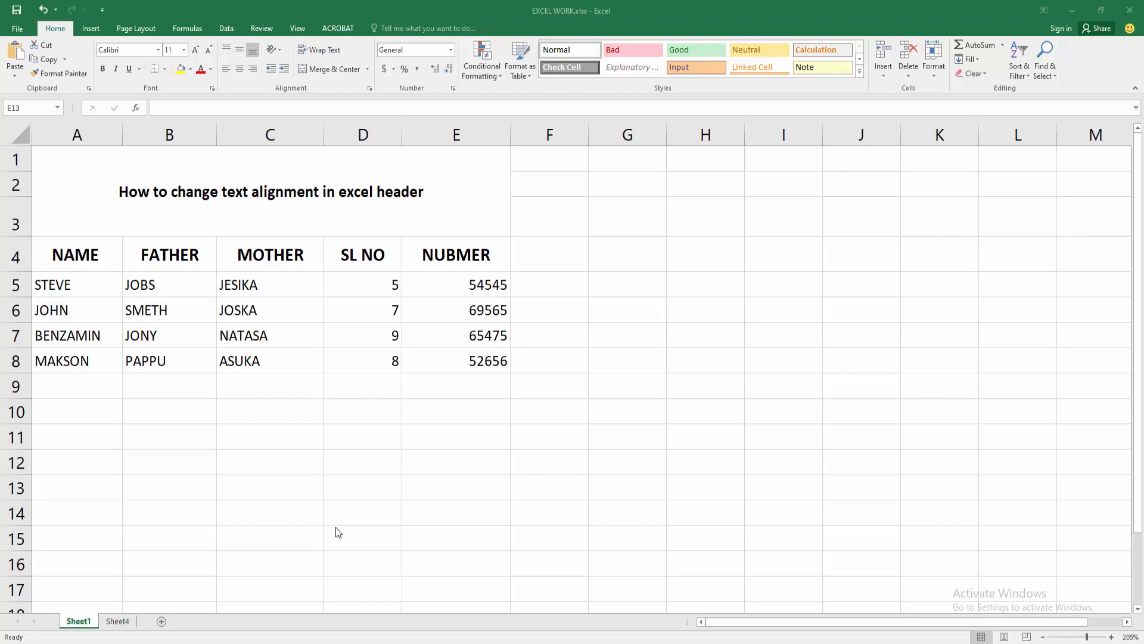
mouse_move(333, 519)
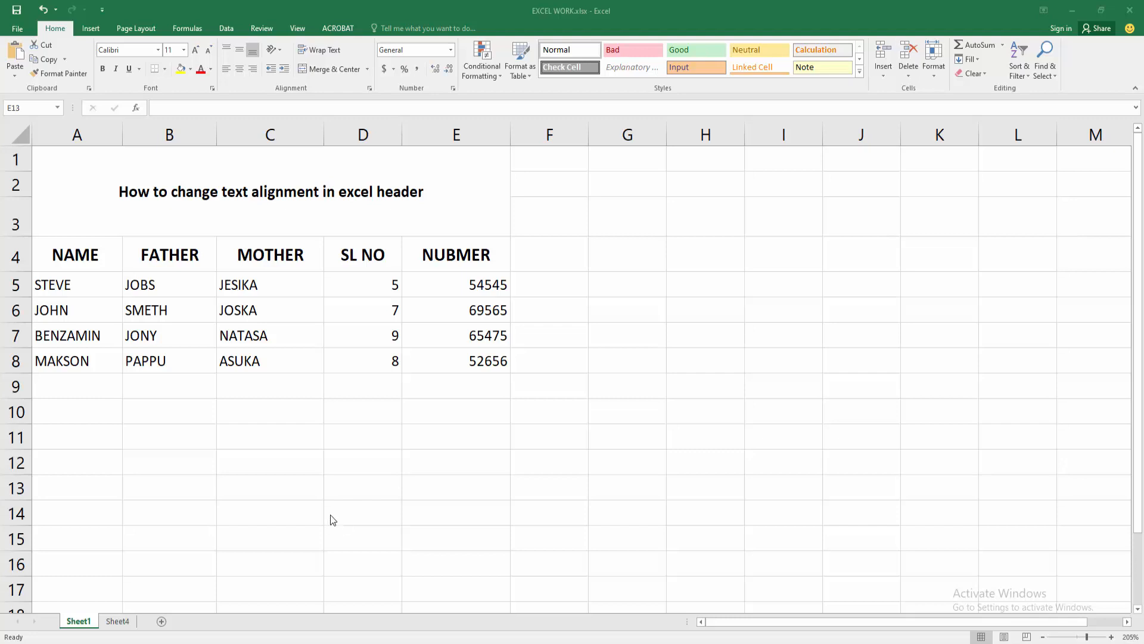
From Insert, add a Header & Footer so the sheet enters Page Layout header editing
left_click(362, 360)
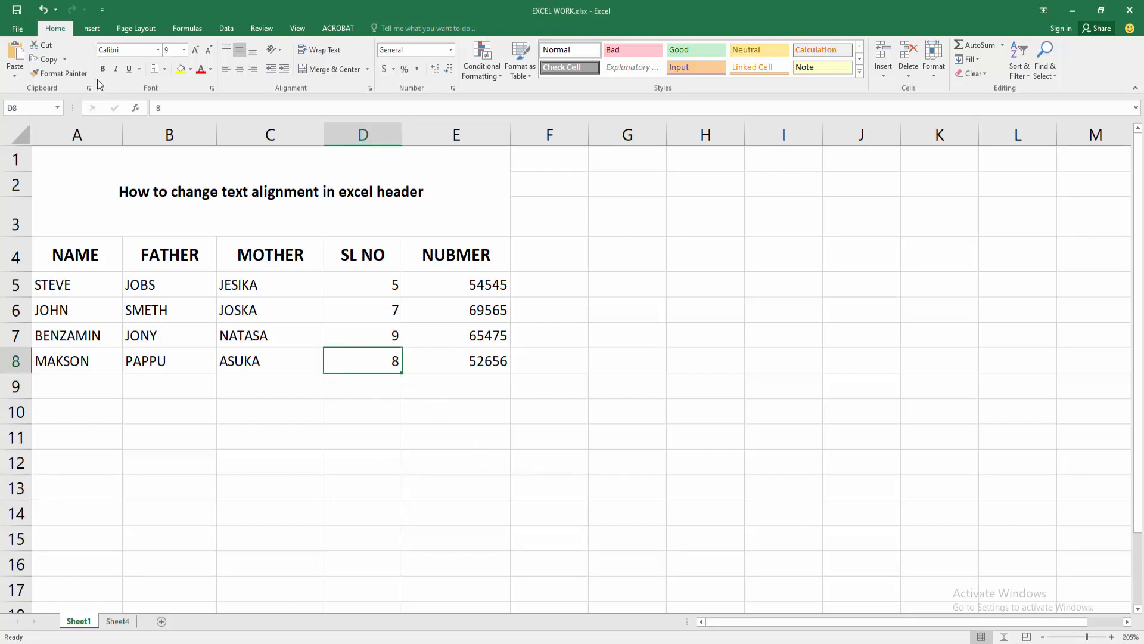
left_click(90, 27)
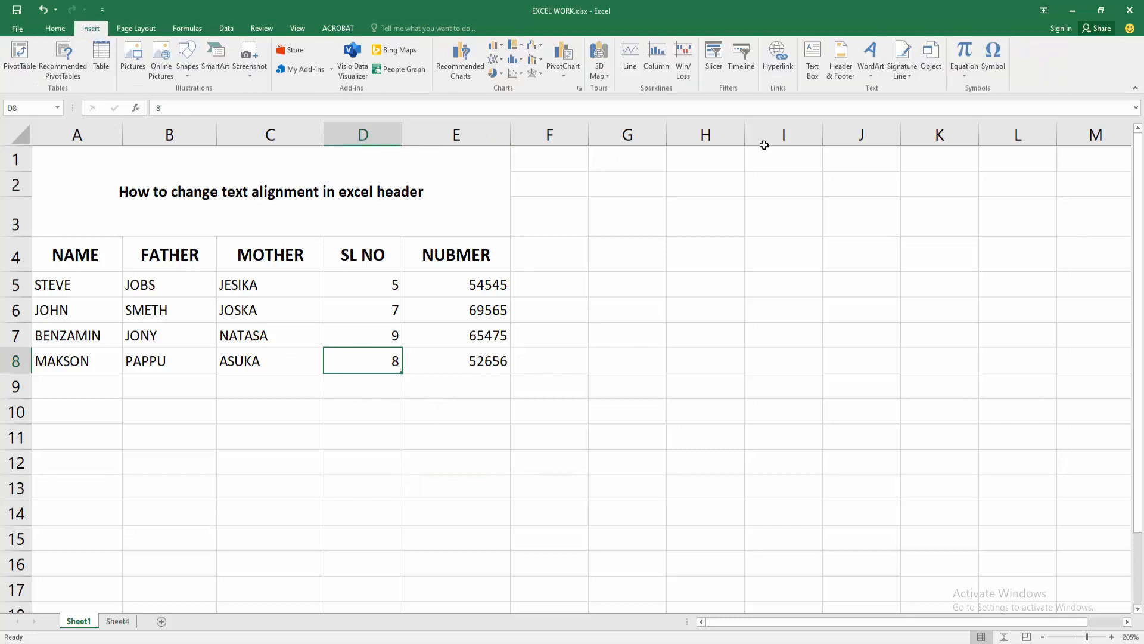
left_click(840, 58)
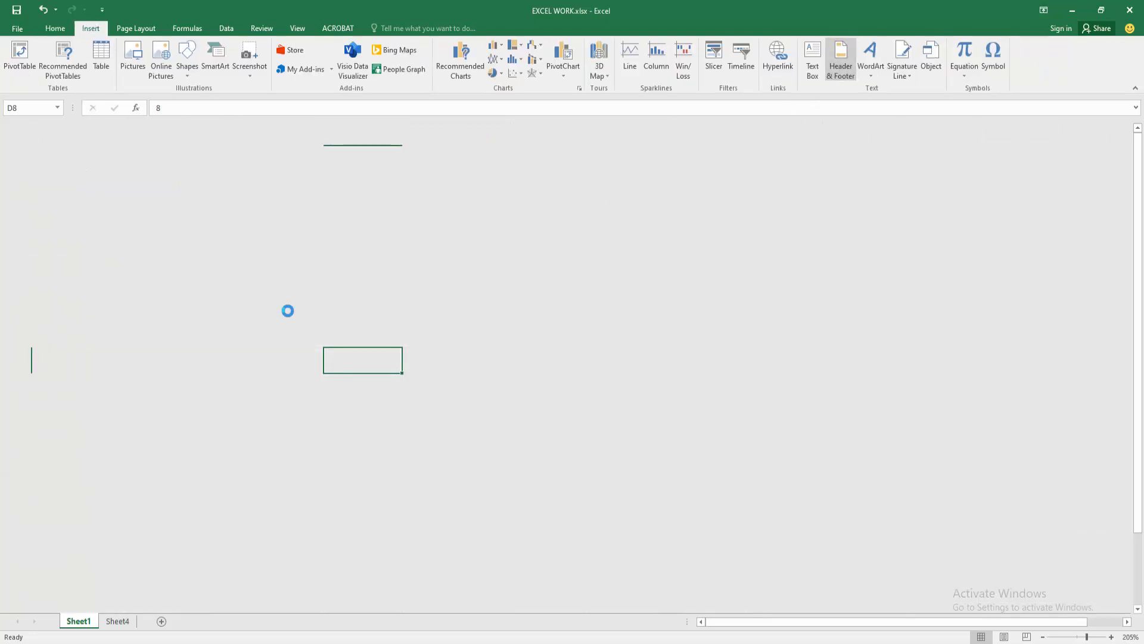
Enter 'PDF TUTORIAL' in the centre section of the page header
left_click(840, 60)
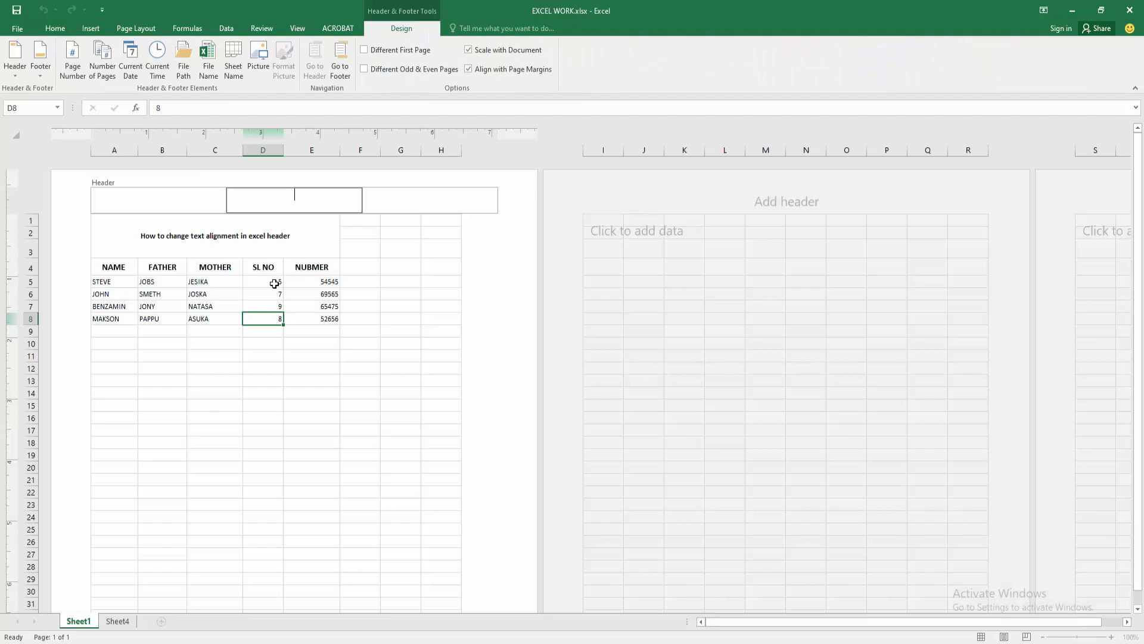
mouse_move(315, 548)
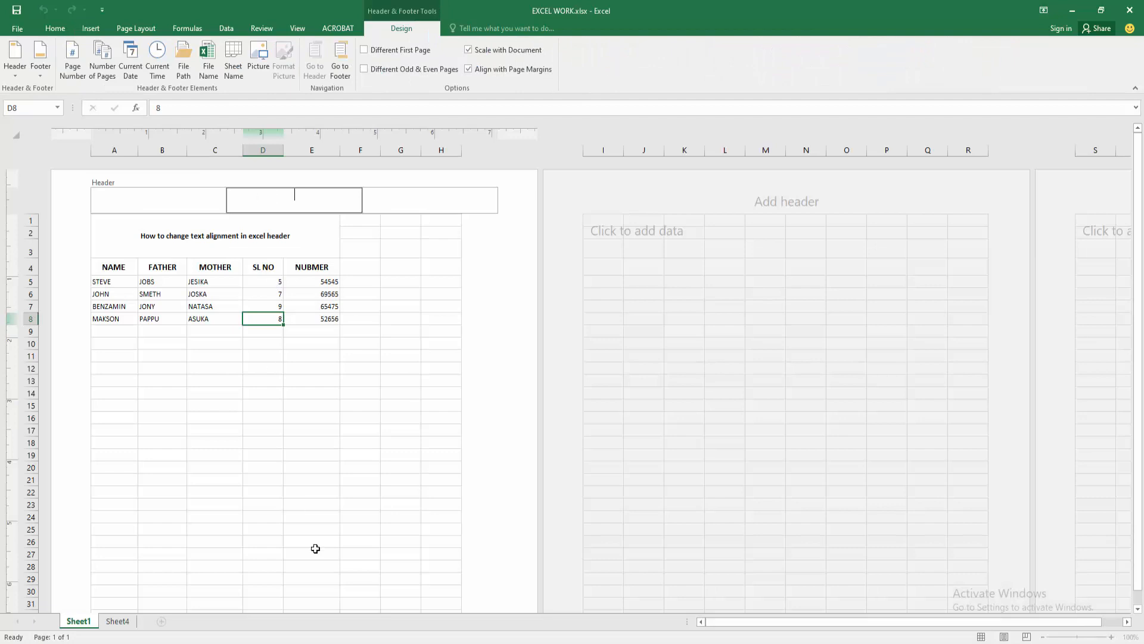
type("D")
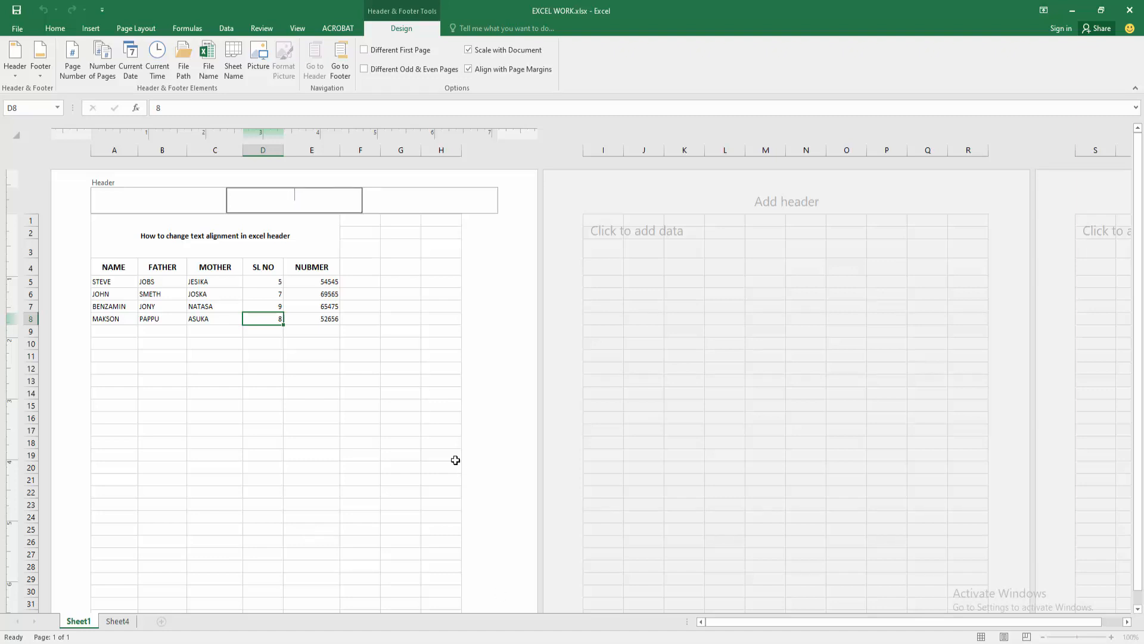
type("PDF TUTORIAL")
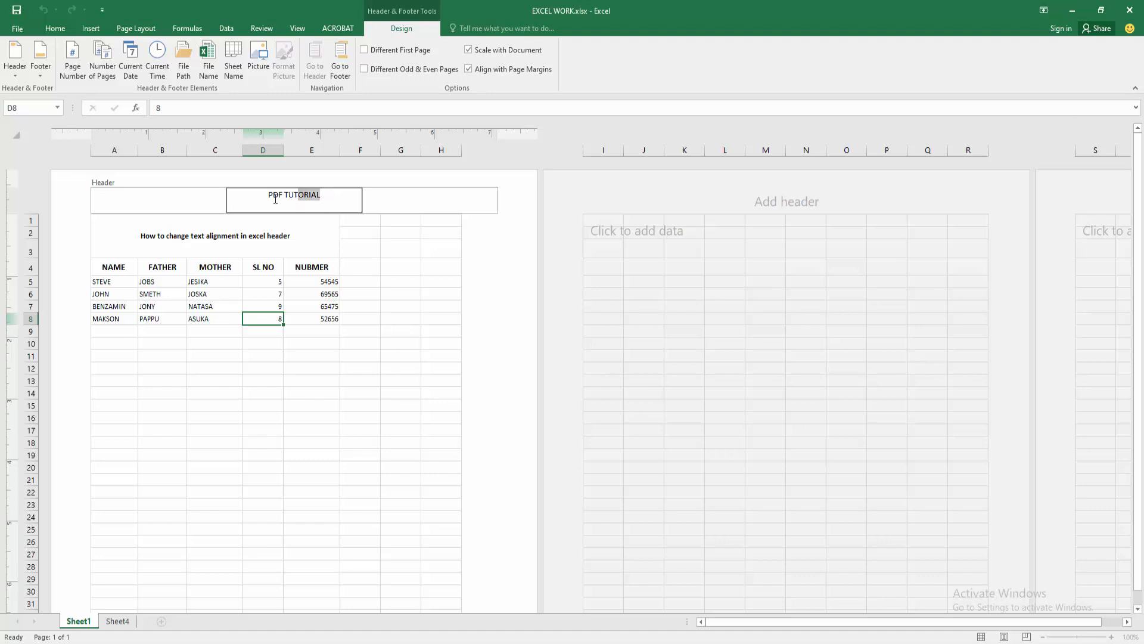
Select the 'PDF TUTORIAL' header text and return to the Home font options
left_click(55, 27)
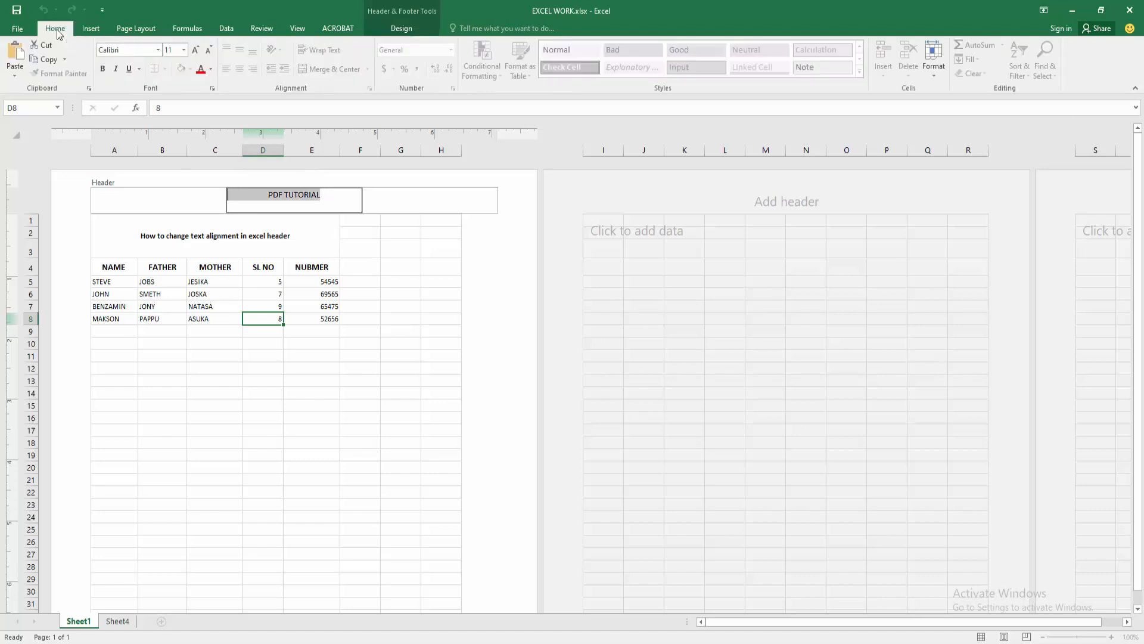
left_click(360, 265)
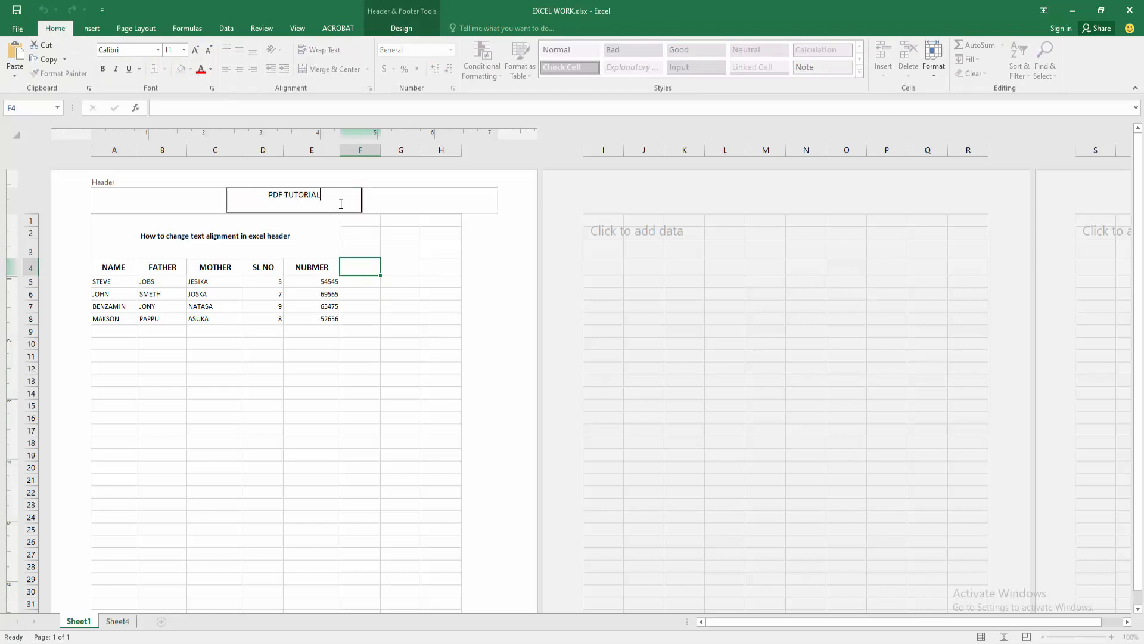
left_click(360, 233)
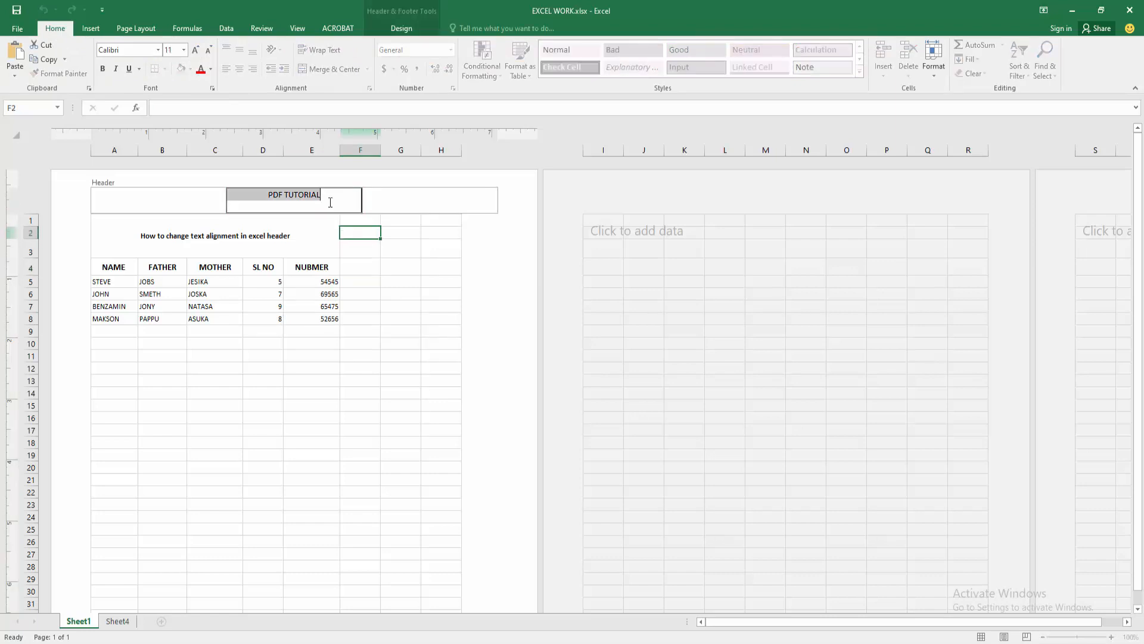
left_click(400, 28)
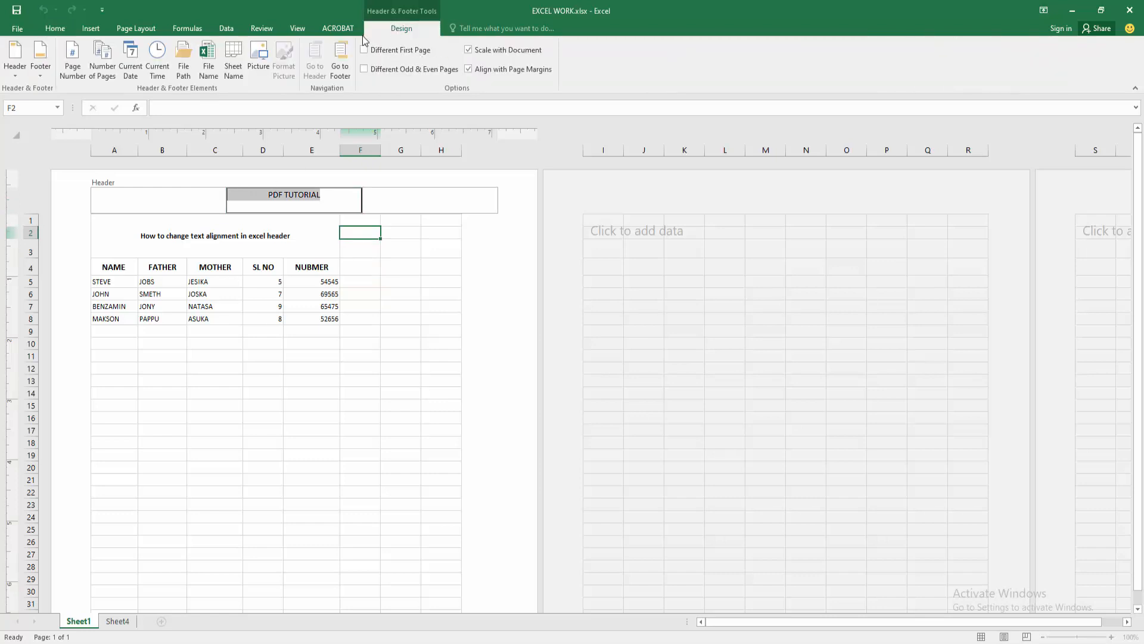
left_click(261, 28)
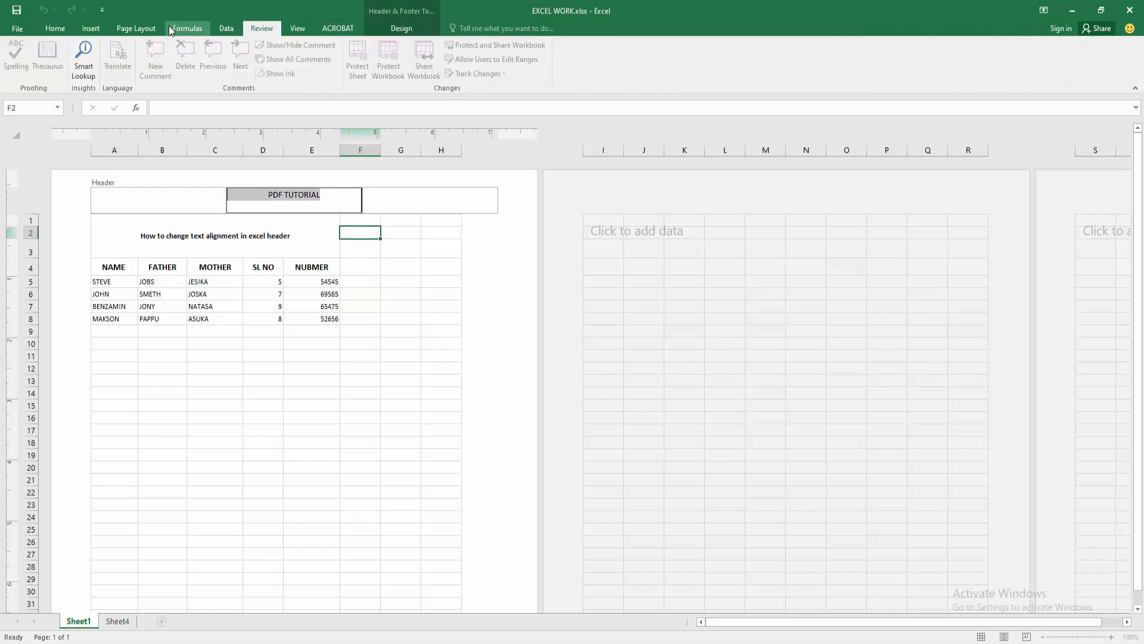
left_click(55, 27)
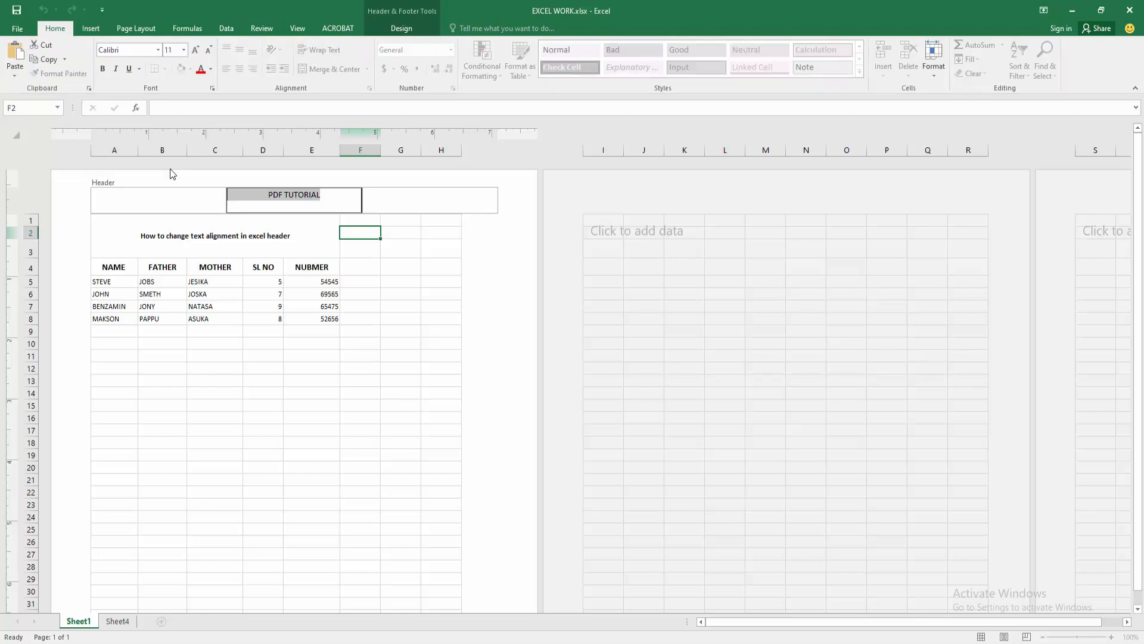
Grow the header text to about 20 pt with Increase Font Size, then leave header editing
left_click(311, 344)
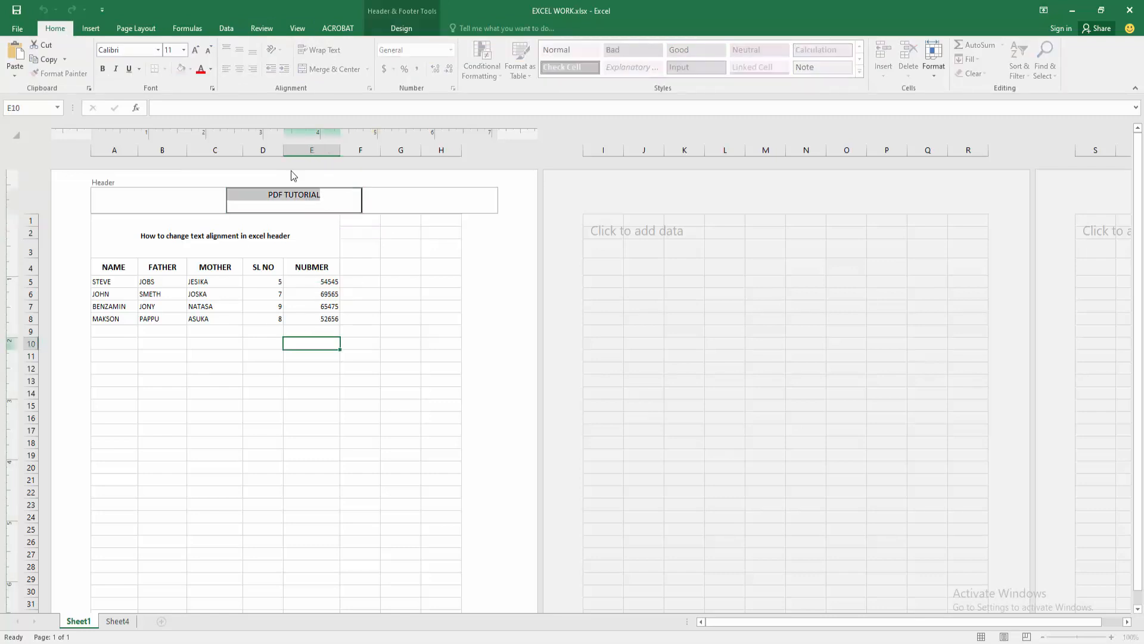
left_click(195, 50)
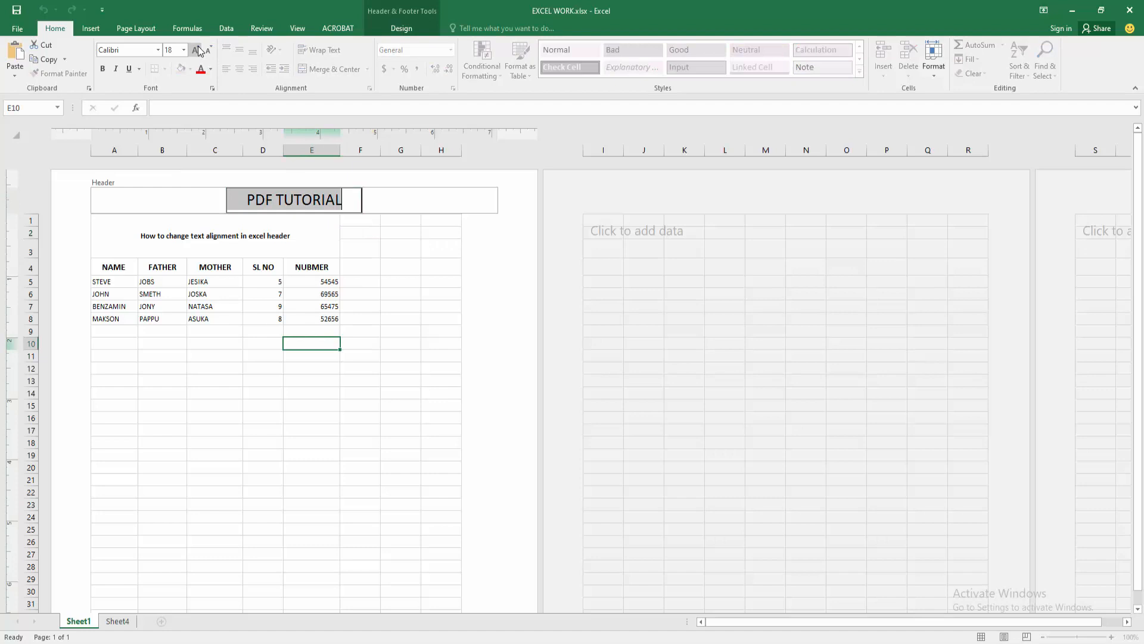
left_click(194, 50)
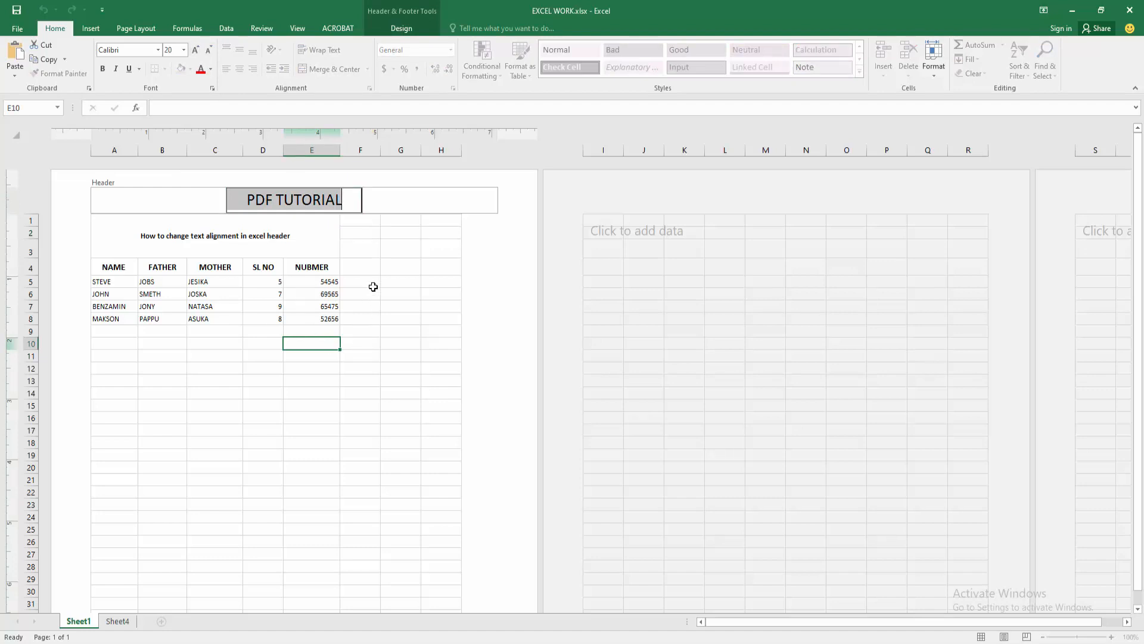
left_click(360, 281)
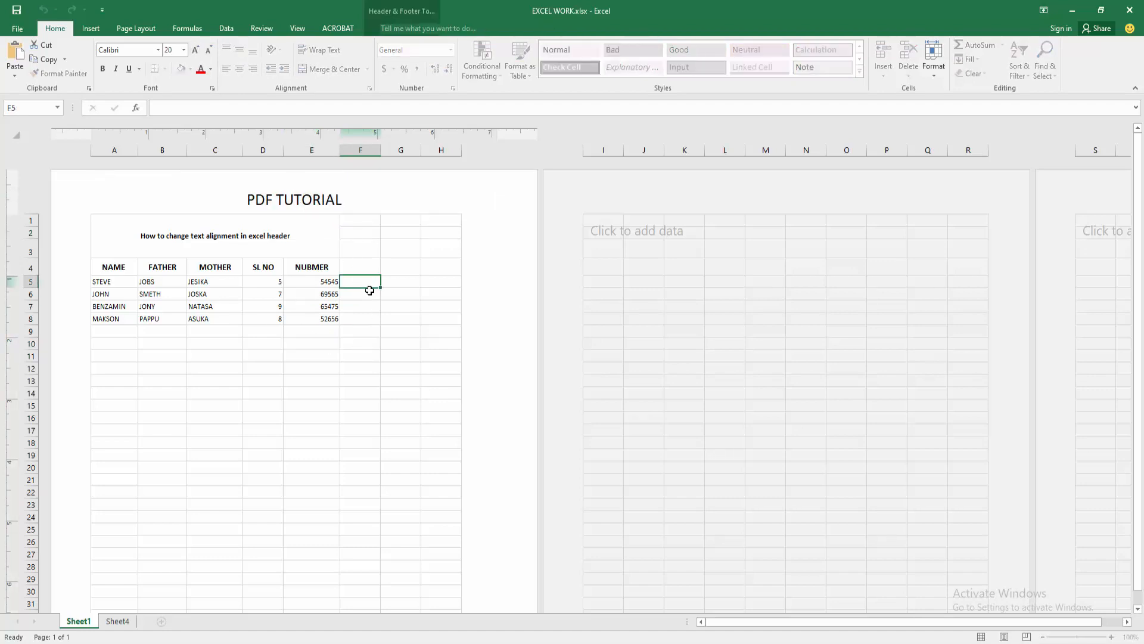
left_click(360, 293)
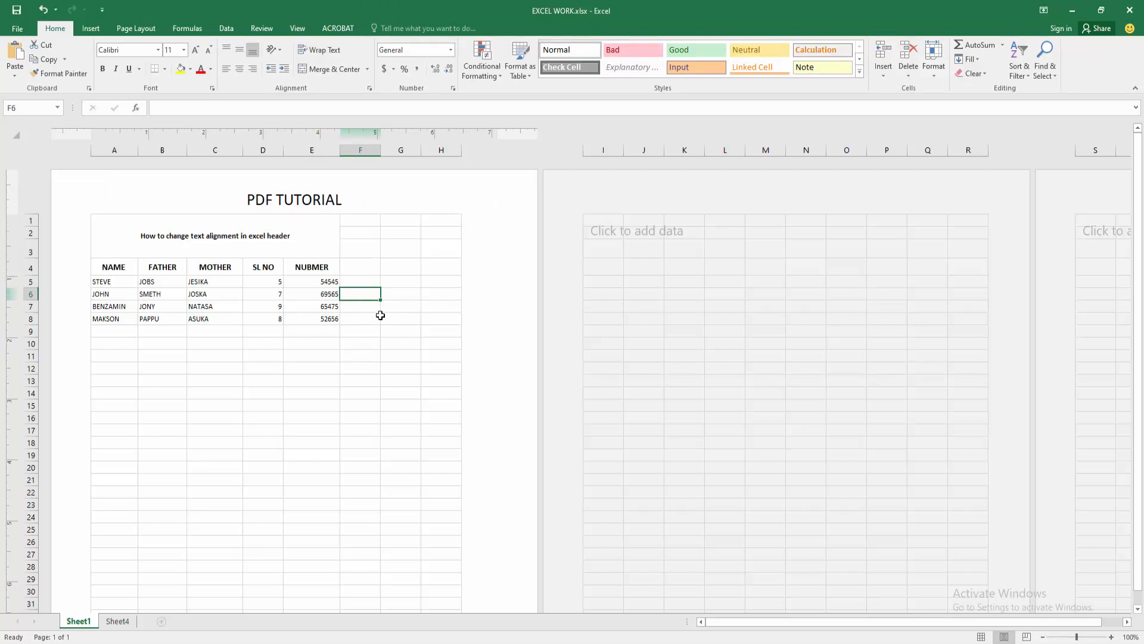
mouse_move(219, 319)
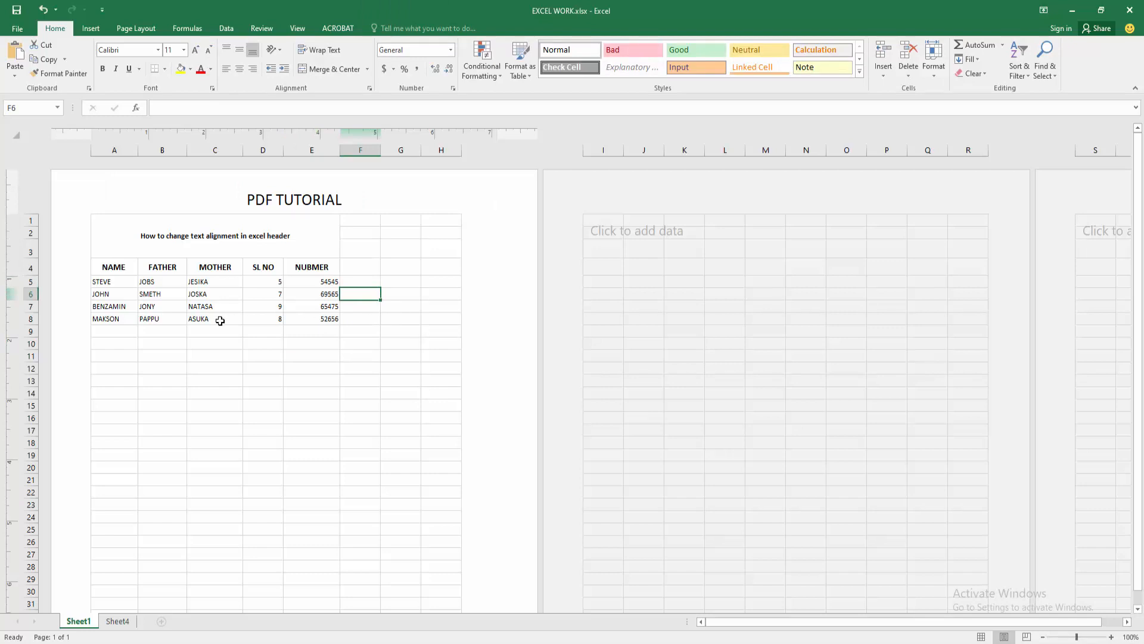
mouse_move(533, 338)
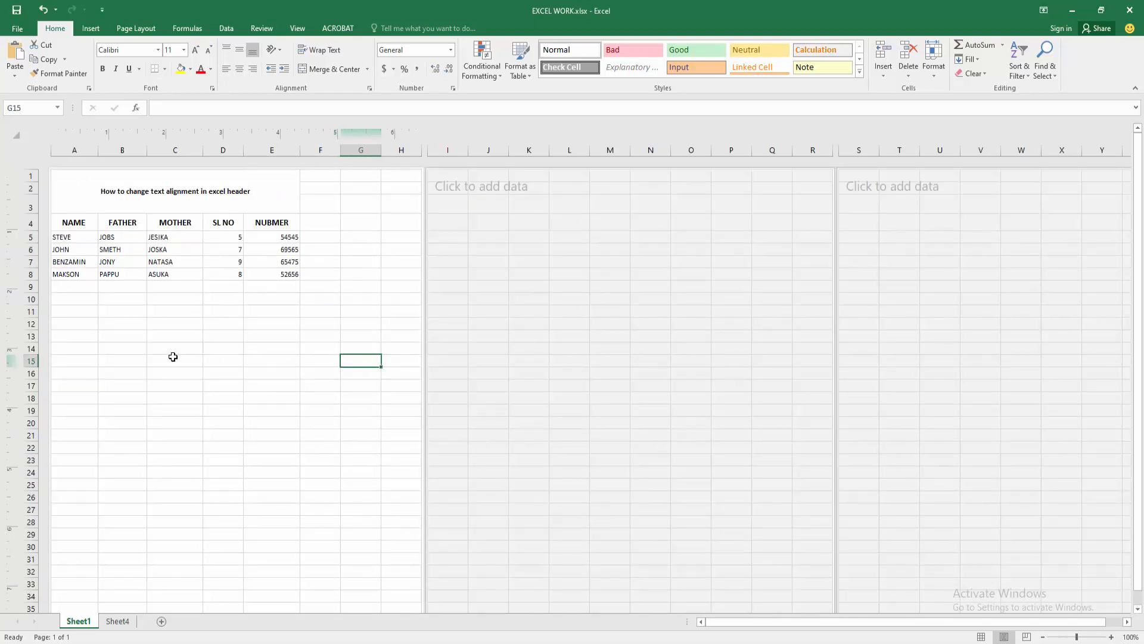
mouse_move(207, 348)
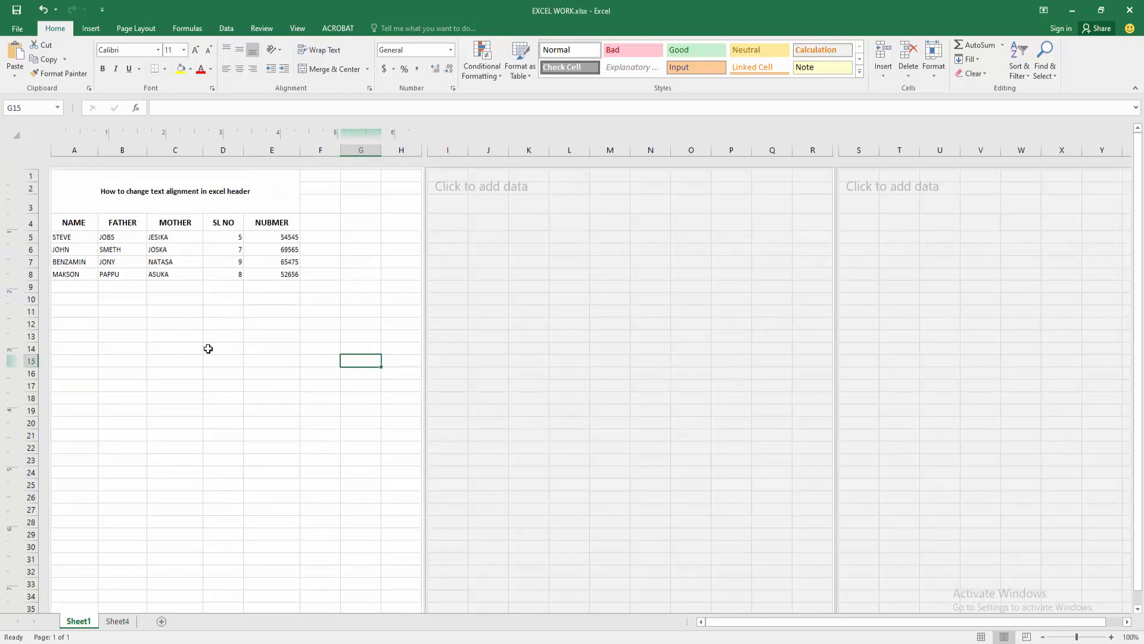
mouse_move(183, 141)
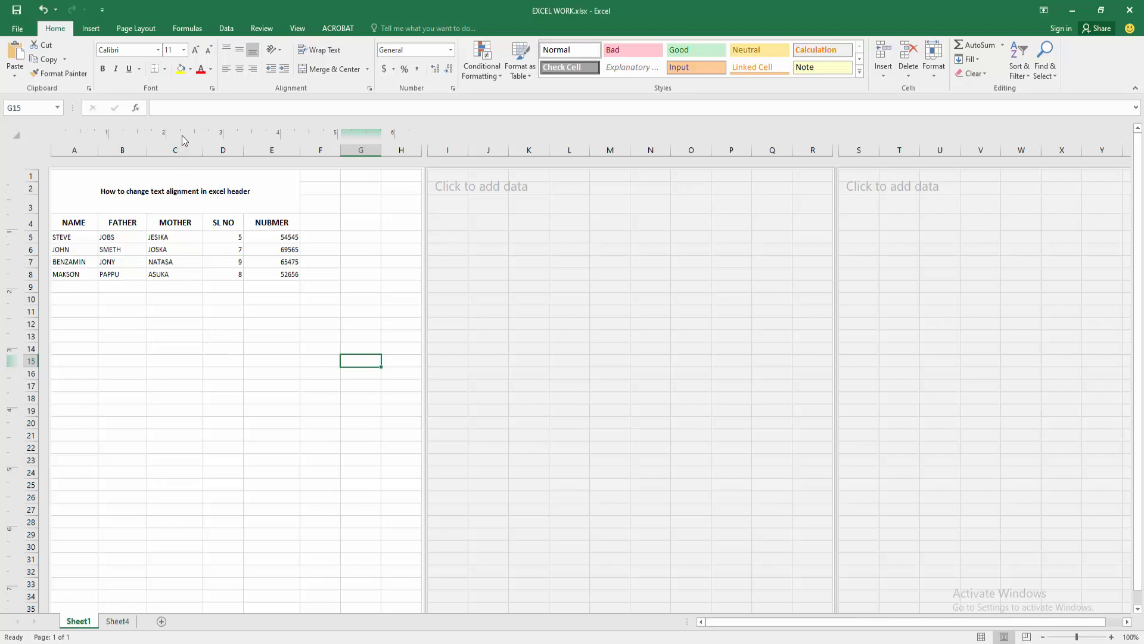